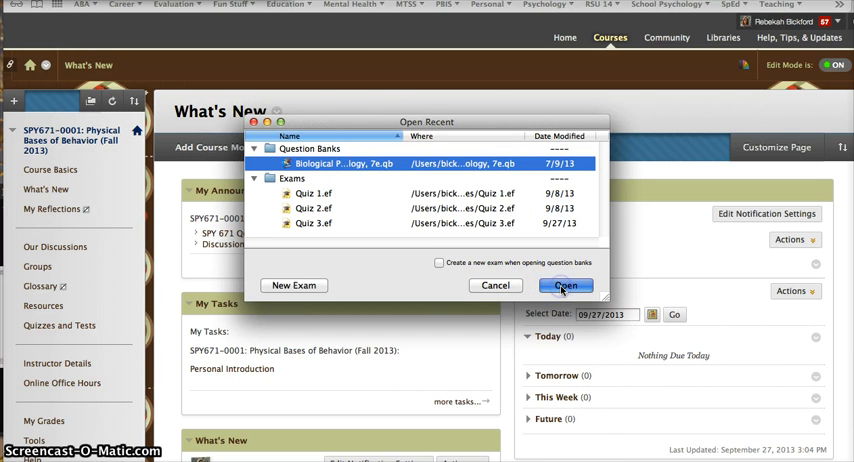
# Step: Open the Biological Psychology, 7e question bank from Open Recent
pyautogui.click(564, 284)
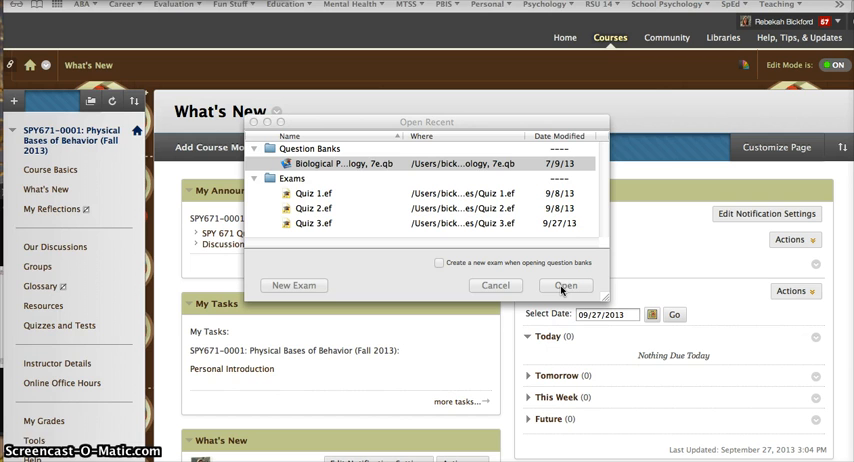
pyautogui.click(566, 284)
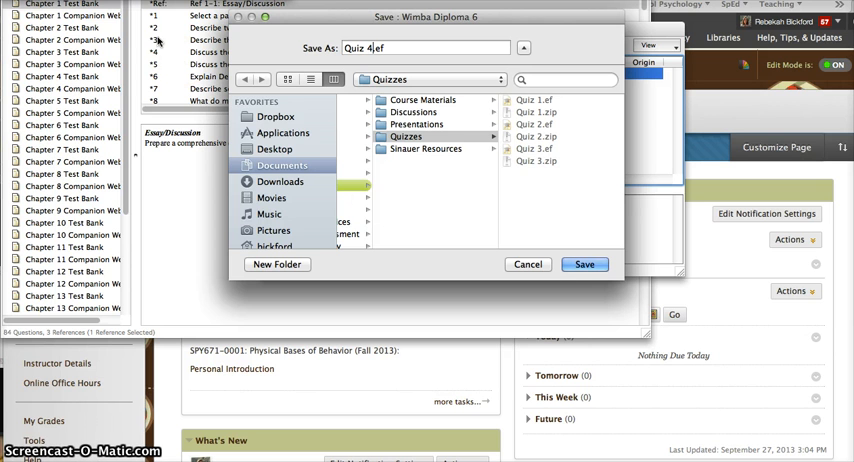
# Step: Save Quiz 4 and copy selected chapter test-bank questions into it with Copy Question To
pyautogui.click(584, 264)
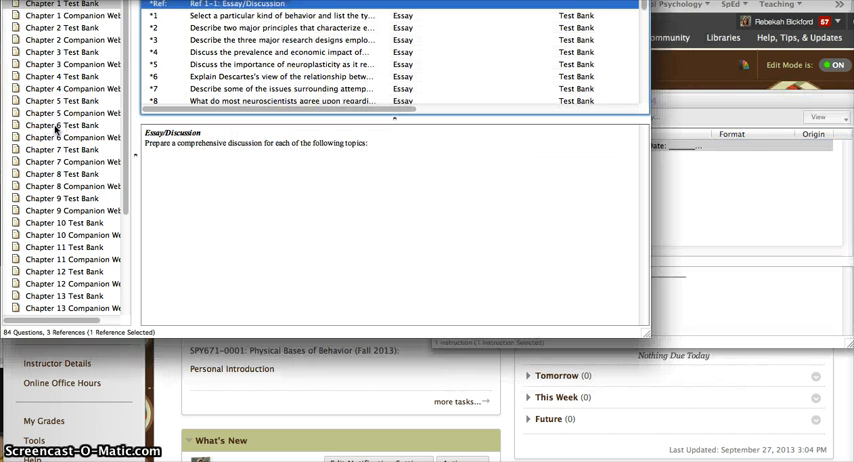
pyautogui.click(60, 124)
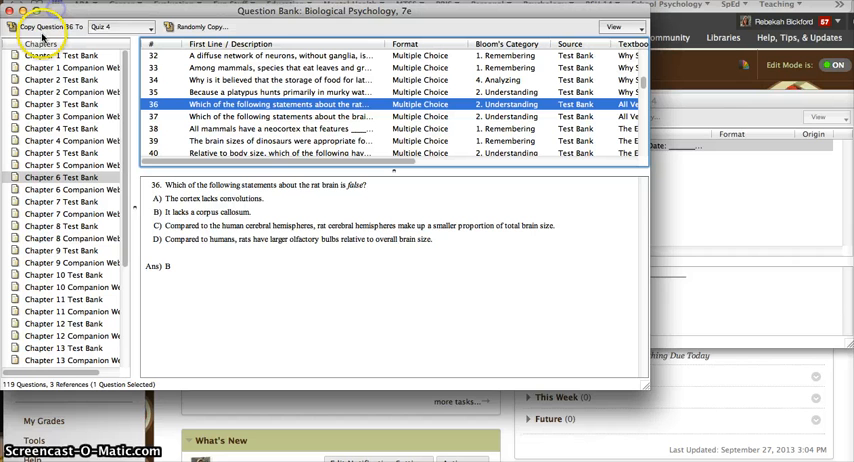
pyautogui.click(48, 28)
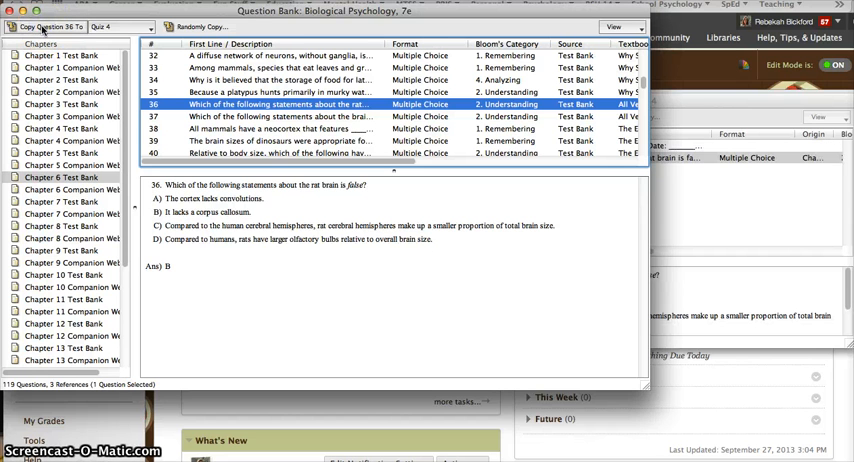
pyautogui.click(44, 28)
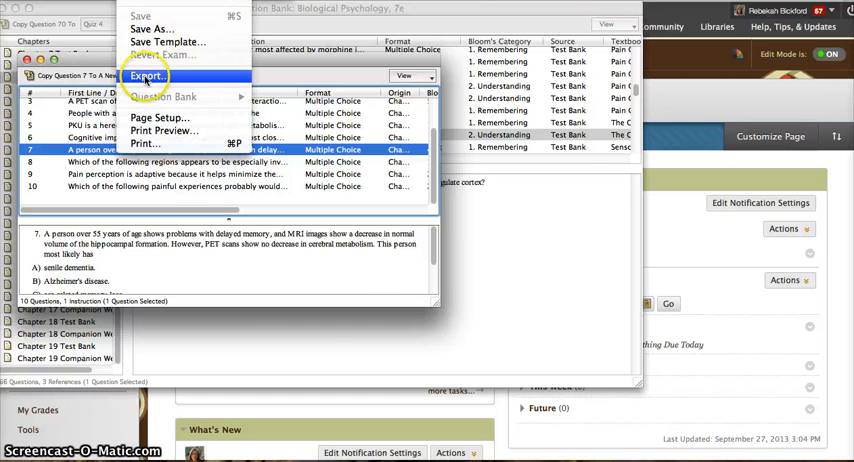
# Step: Export Quiz 4 in Blackboard Learn 7, 8 & 9 format as Quiz 4.zip in the Quizzes folder
pyautogui.click(146, 76)
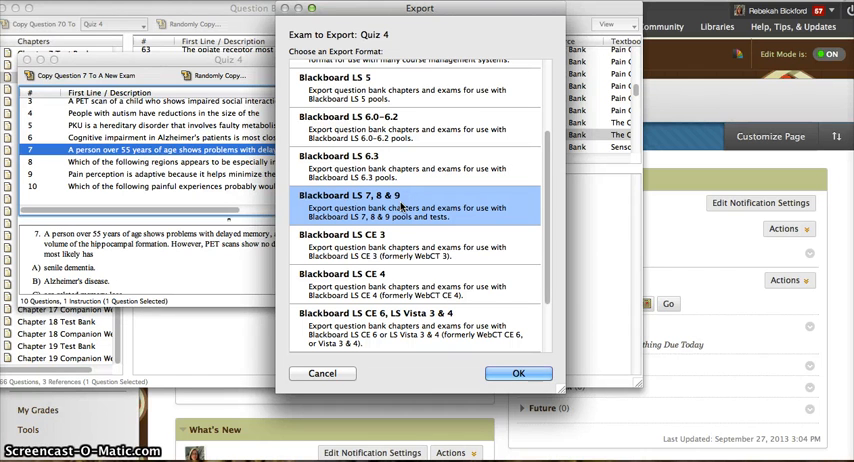
pyautogui.moveTo(478, 320)
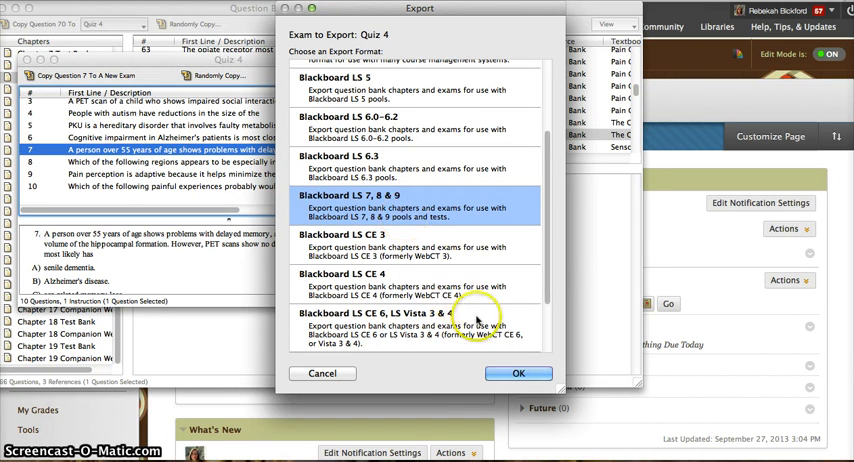
pyautogui.click(518, 372)
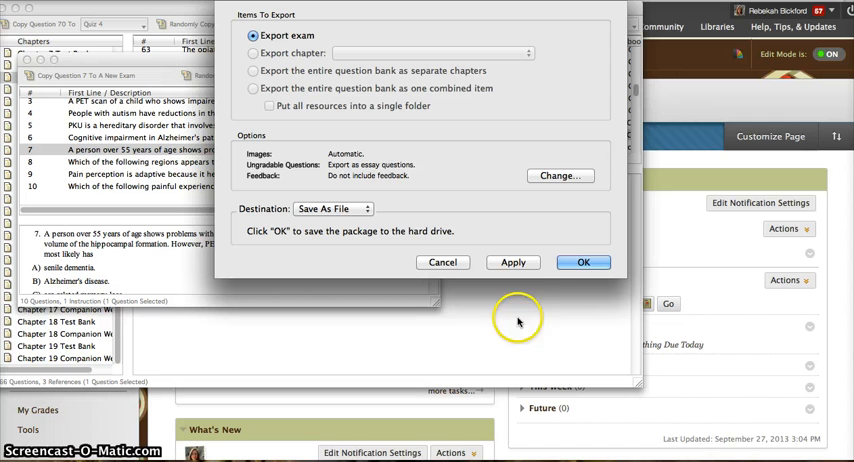
pyautogui.click(584, 262)
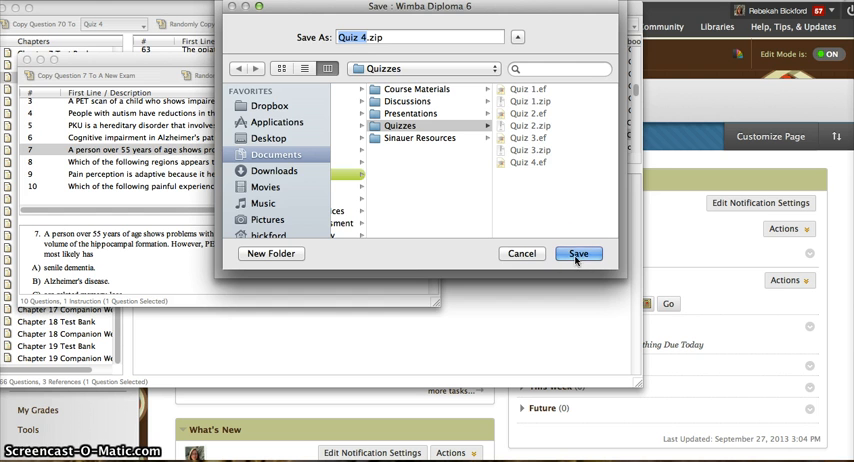
pyautogui.click(578, 254)
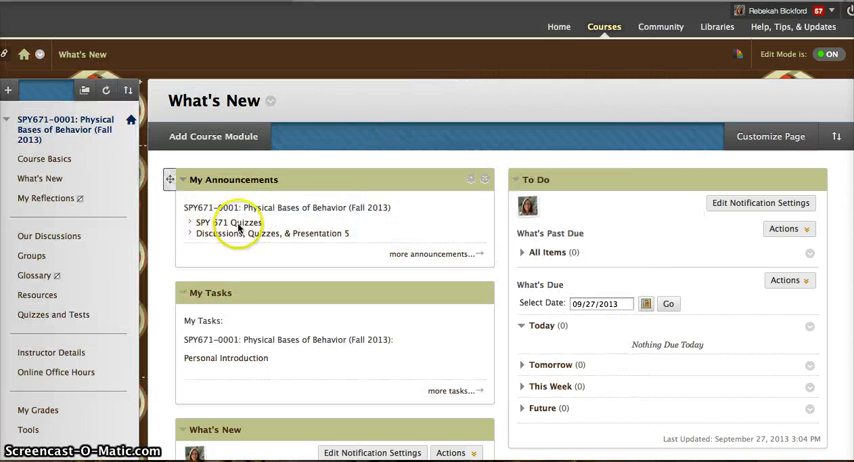
# Step: Navigate the course's Control Panel to Tests, Surveys, and Pools and show the Tests list
pyautogui.scroll(-3)
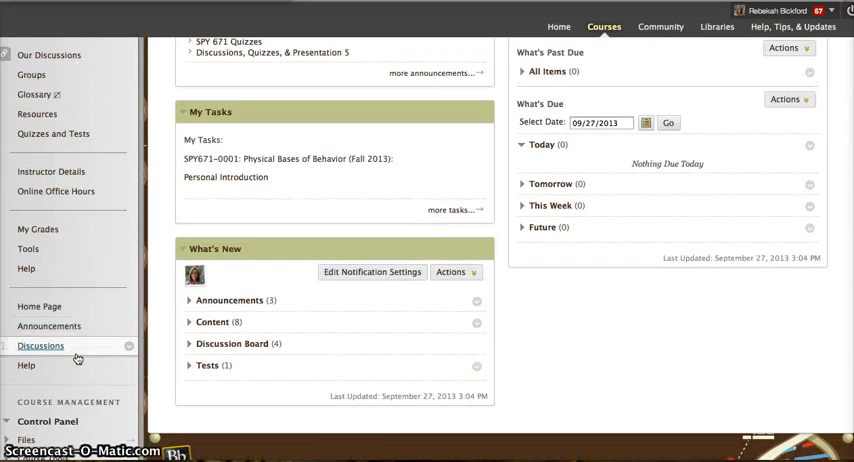
pyautogui.scroll(-3)
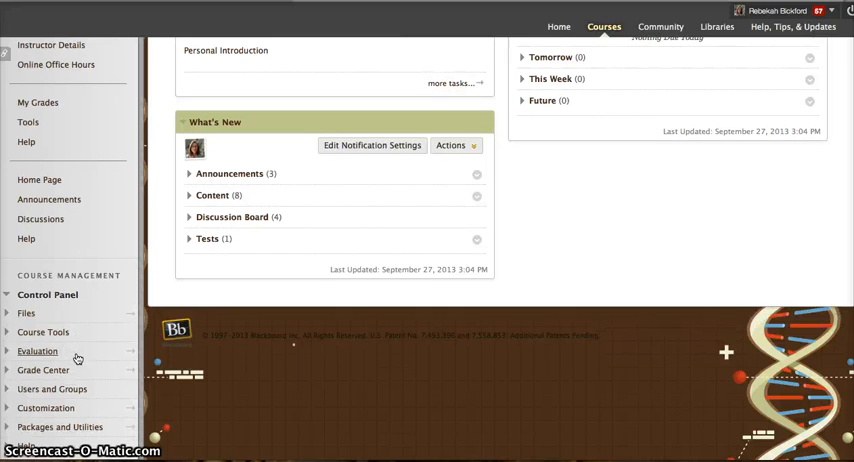
pyautogui.moveTo(8, 352)
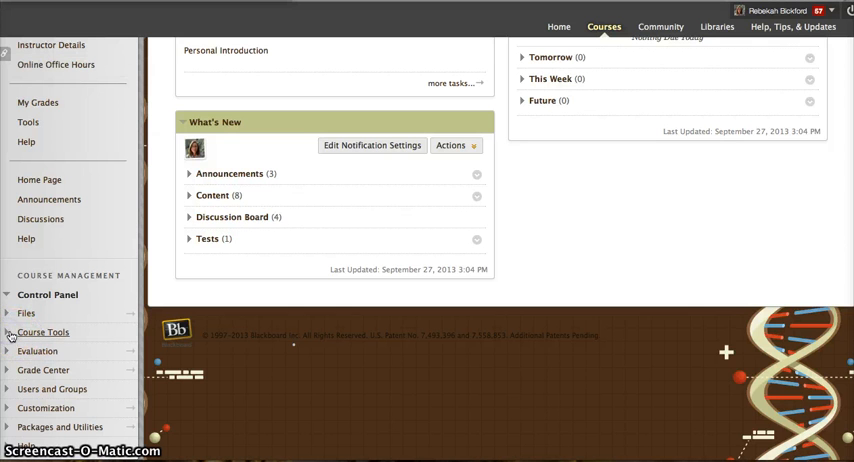
pyautogui.click(44, 332)
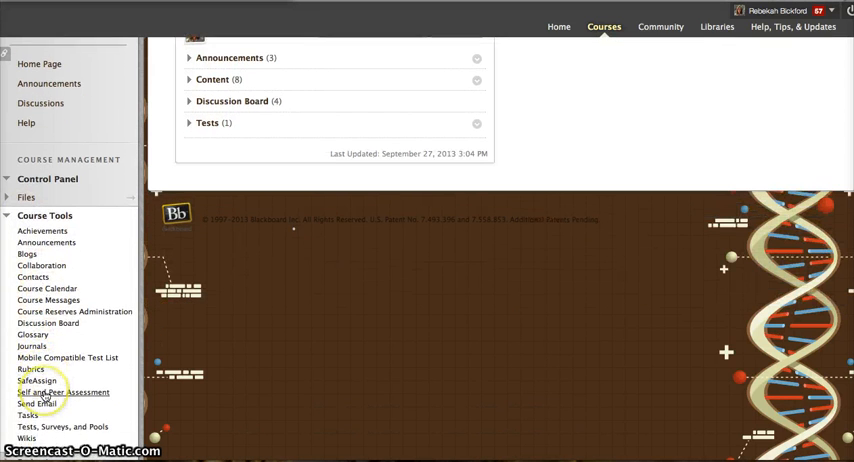
pyautogui.click(64, 426)
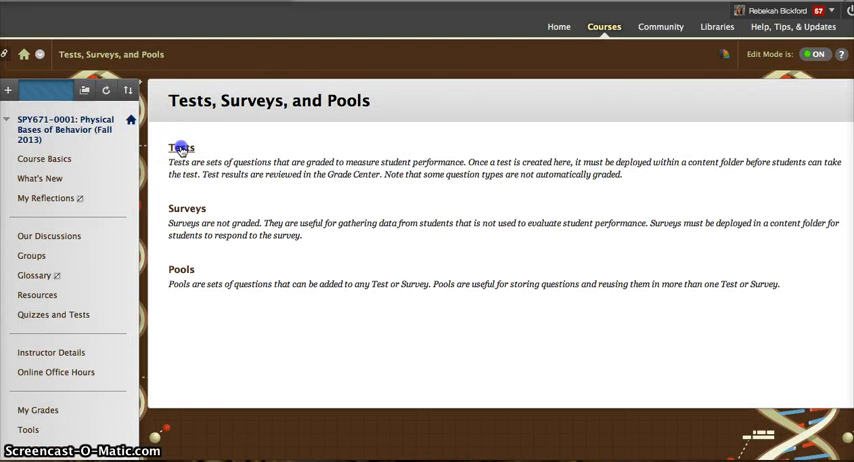
pyautogui.click(182, 148)
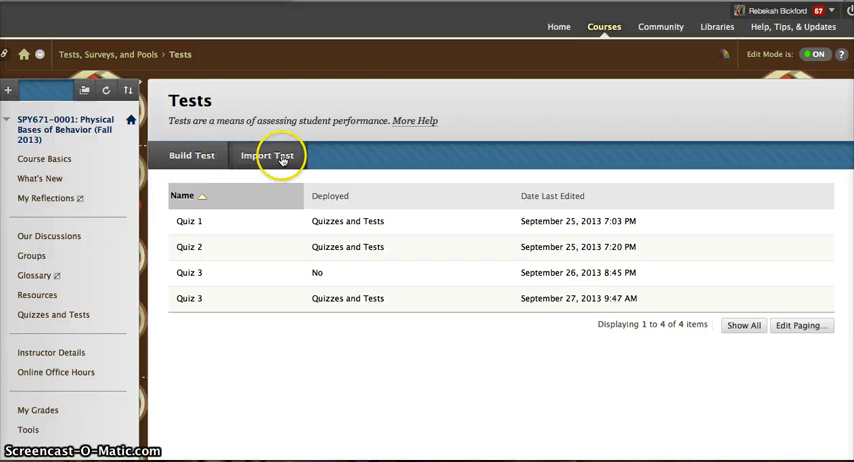
# Step: Import Quiz 4.zip from the Quizzes folder into the course tests
pyautogui.click(270, 156)
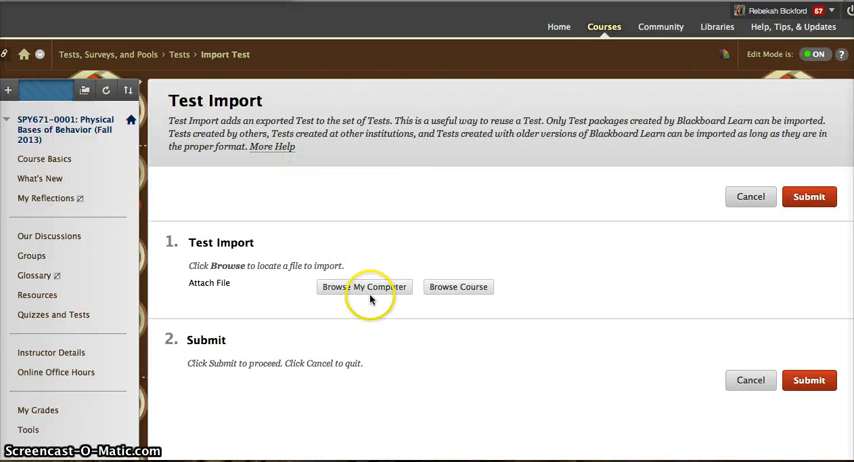
pyautogui.click(364, 288)
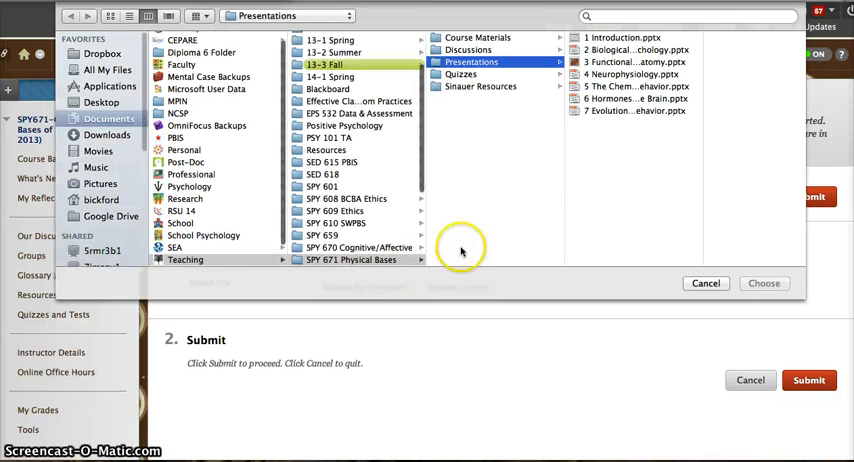
pyautogui.click(462, 60)
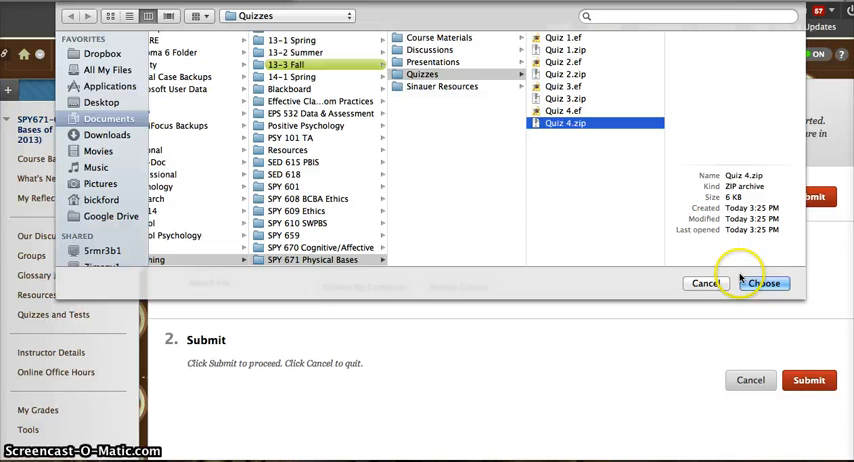
pyautogui.click(764, 284)
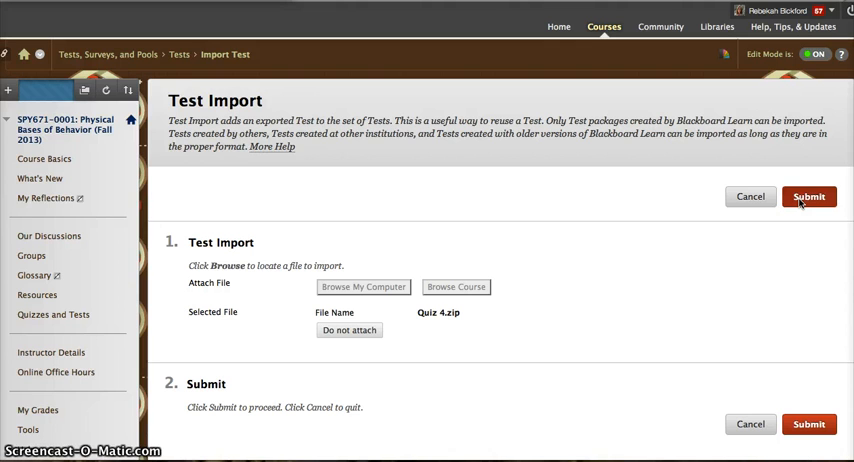
pyautogui.click(808, 196)
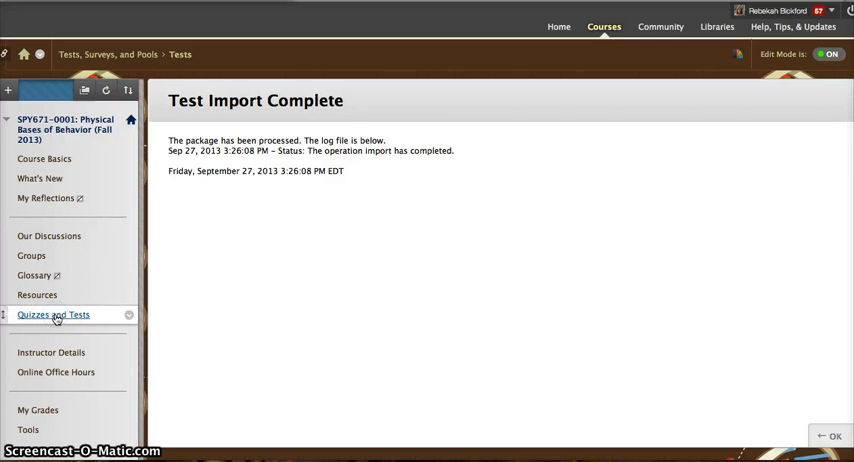
# Step: Deploy Quiz 4 as an existing test in the Quizzes and Tests content area
pyautogui.click(196, 136)
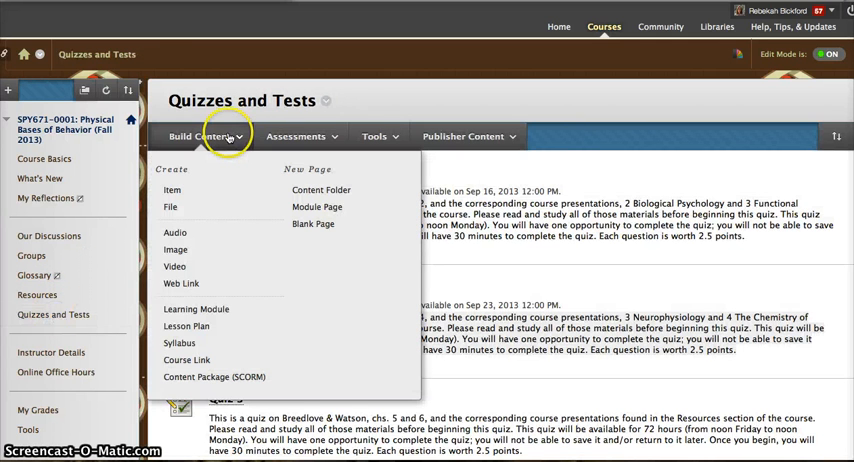
pyautogui.click(296, 136)
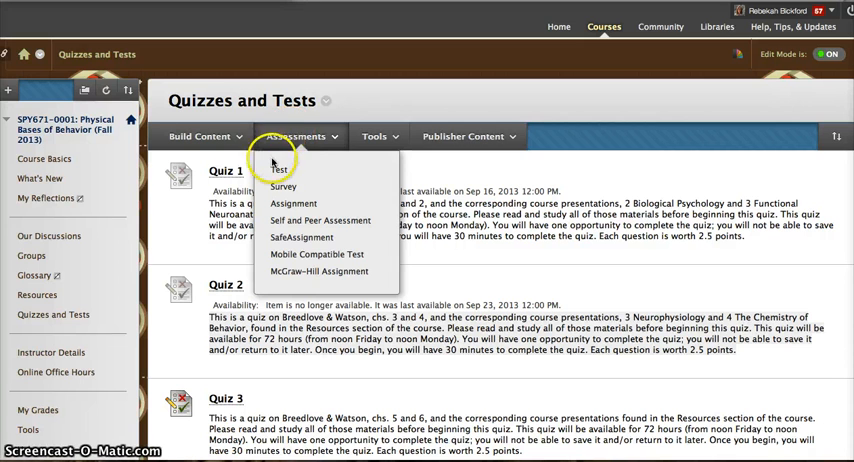
pyautogui.click(280, 168)
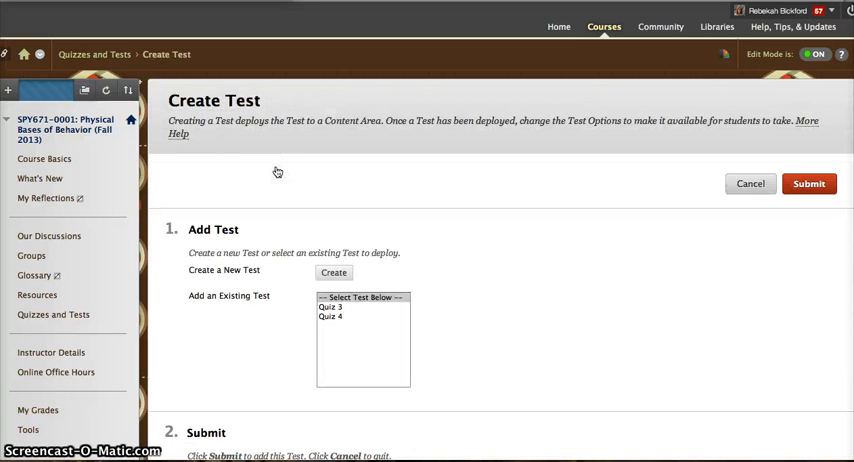
pyautogui.click(330, 316)
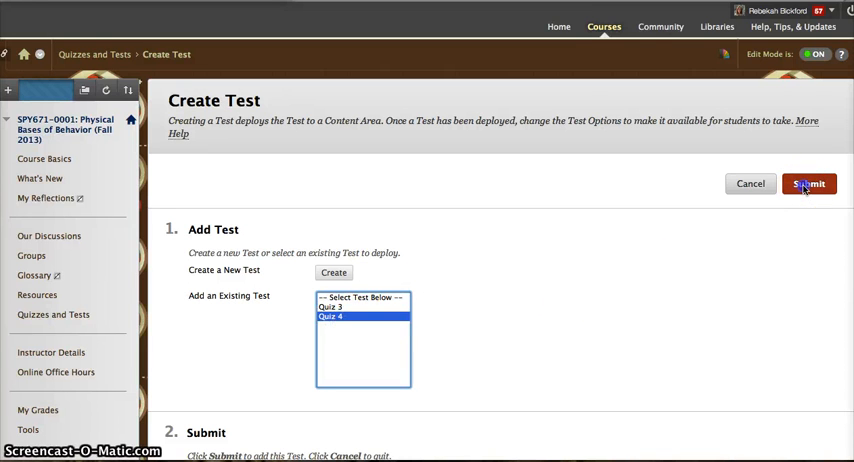
pyautogui.click(808, 184)
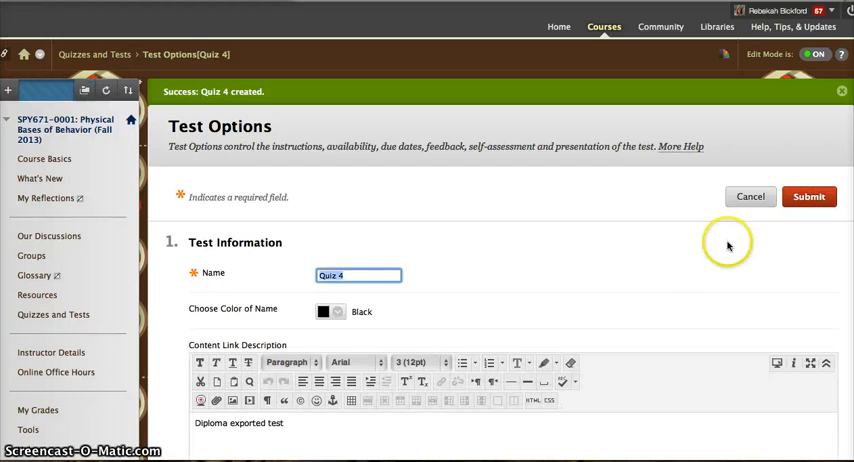
pyautogui.scroll(-3)
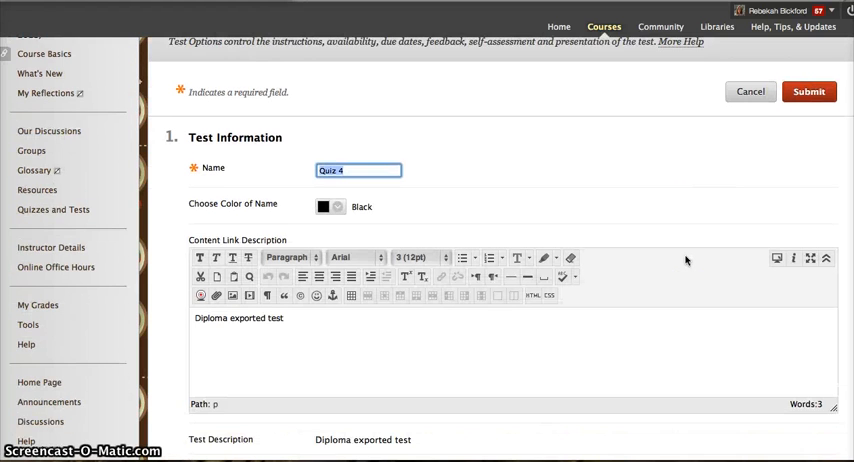
pyautogui.scroll(-3)
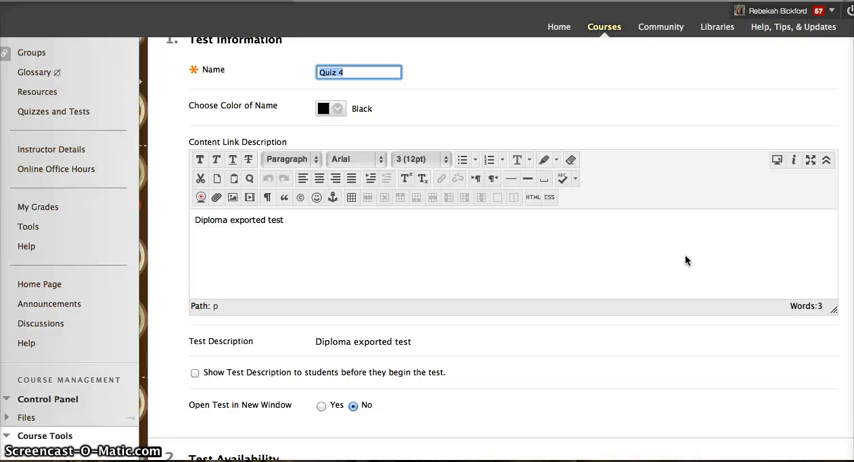
pyautogui.scroll(-3)
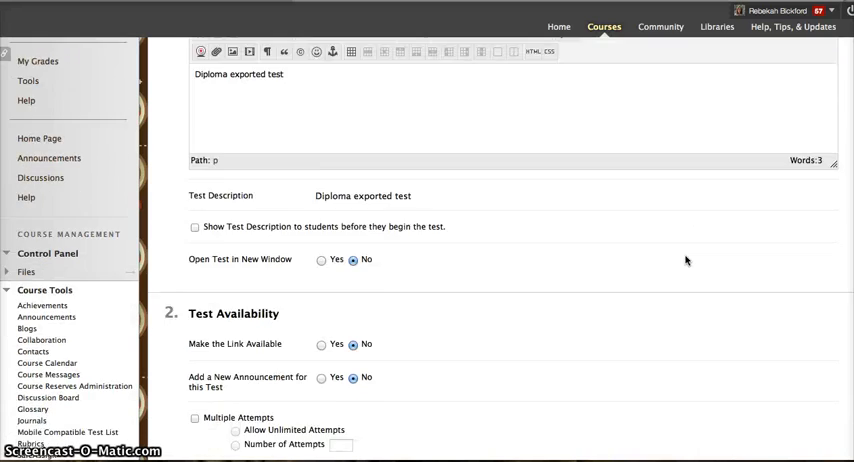
pyautogui.scroll(-3)
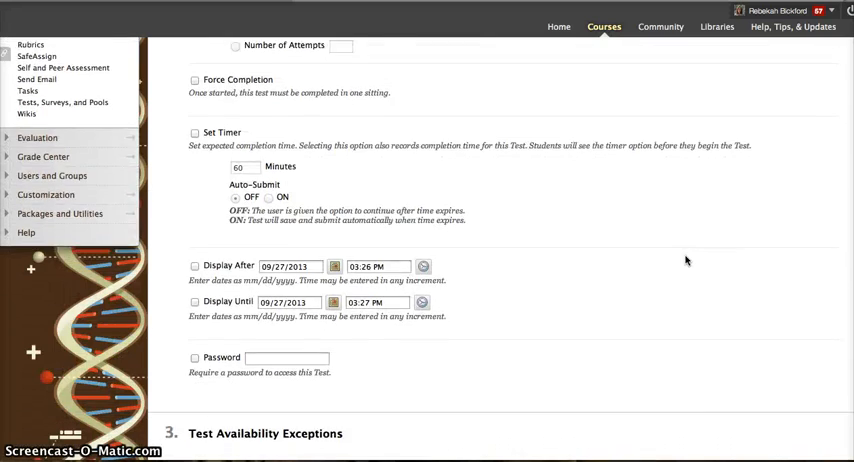
pyautogui.scroll(-3)
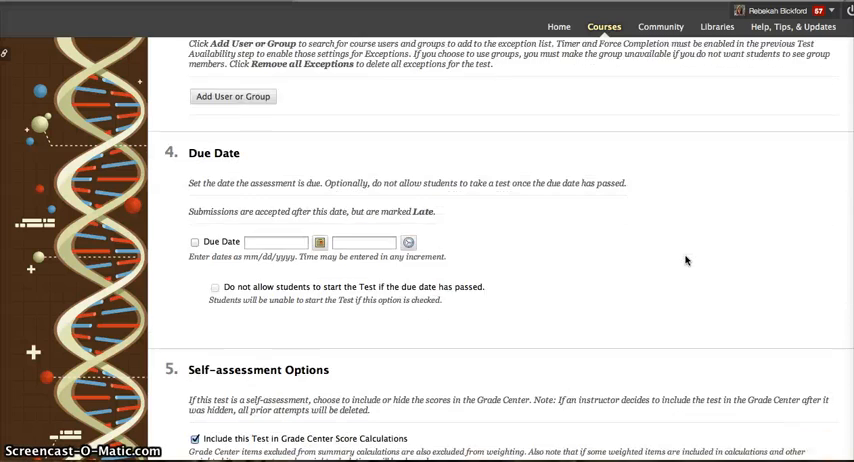
pyautogui.scroll(-3)
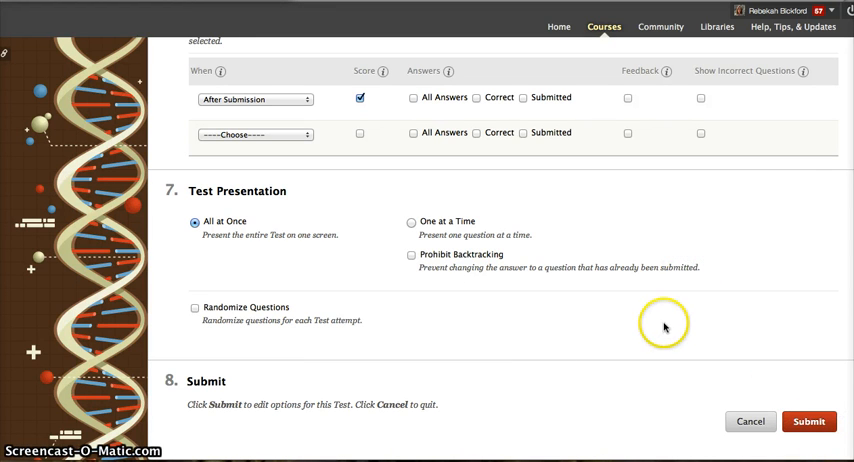
pyautogui.moveTo(144, 90)
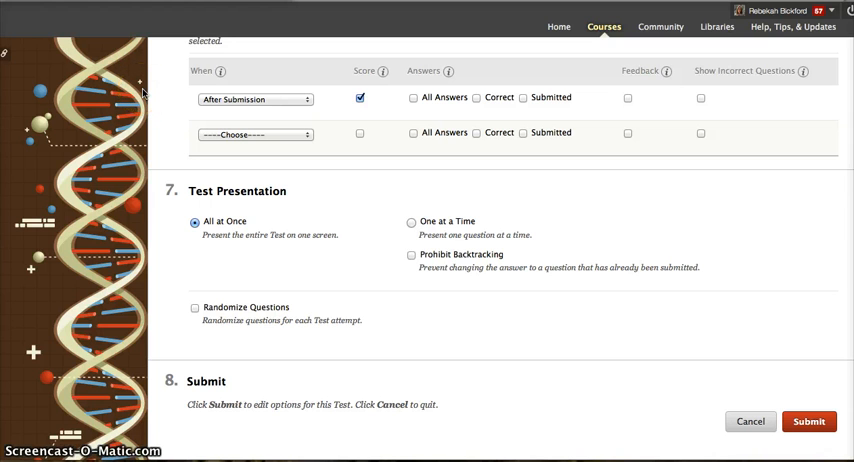